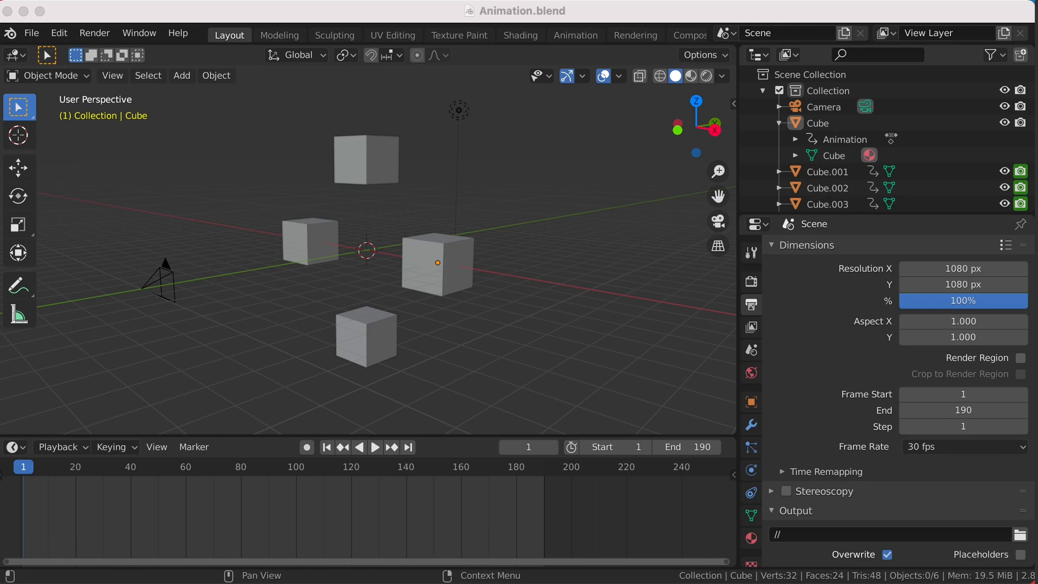
mouse_move(112, 135)
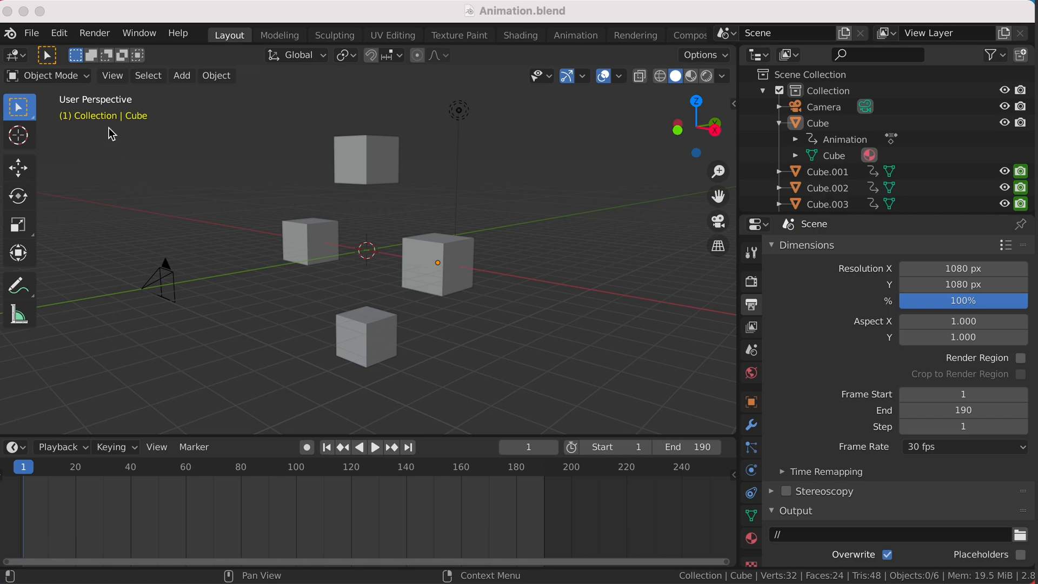
mouse_move(113, 273)
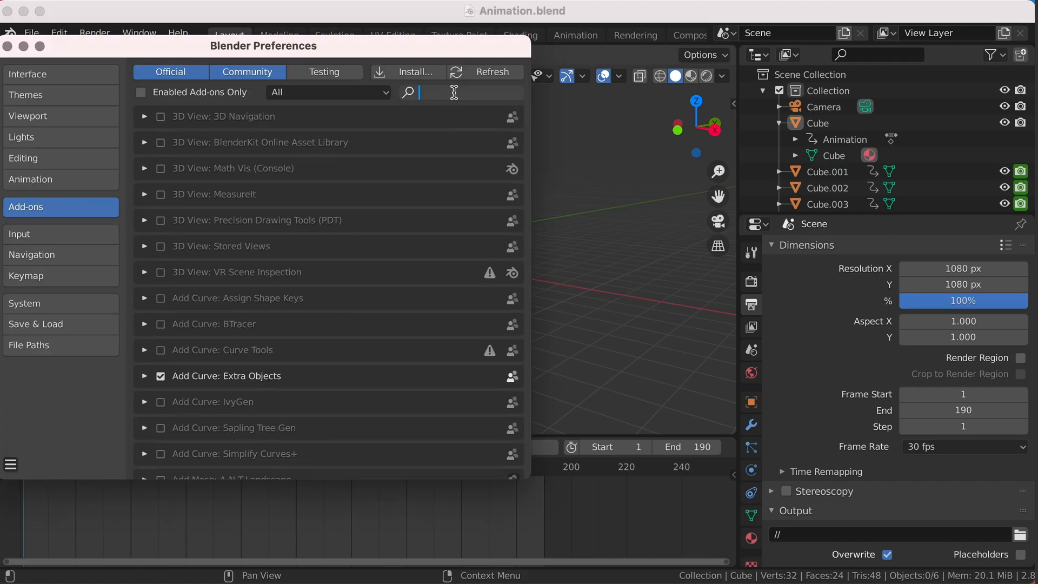
- Search the add-ons for 'svg' and enable Render: Freestyle SVG Exporter
type("svg")
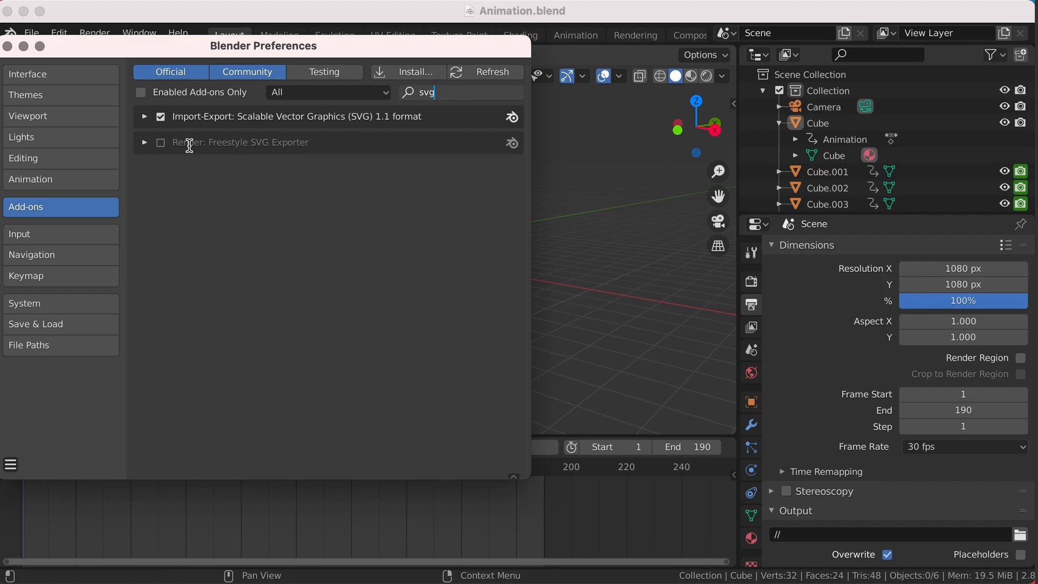
left_click(160, 143)
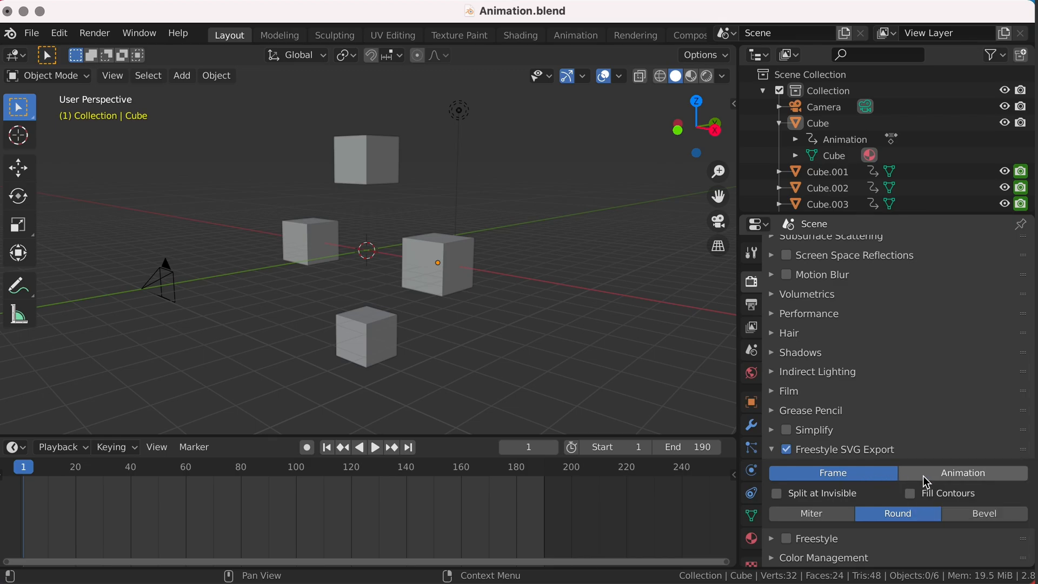
mouse_move(833, 473)
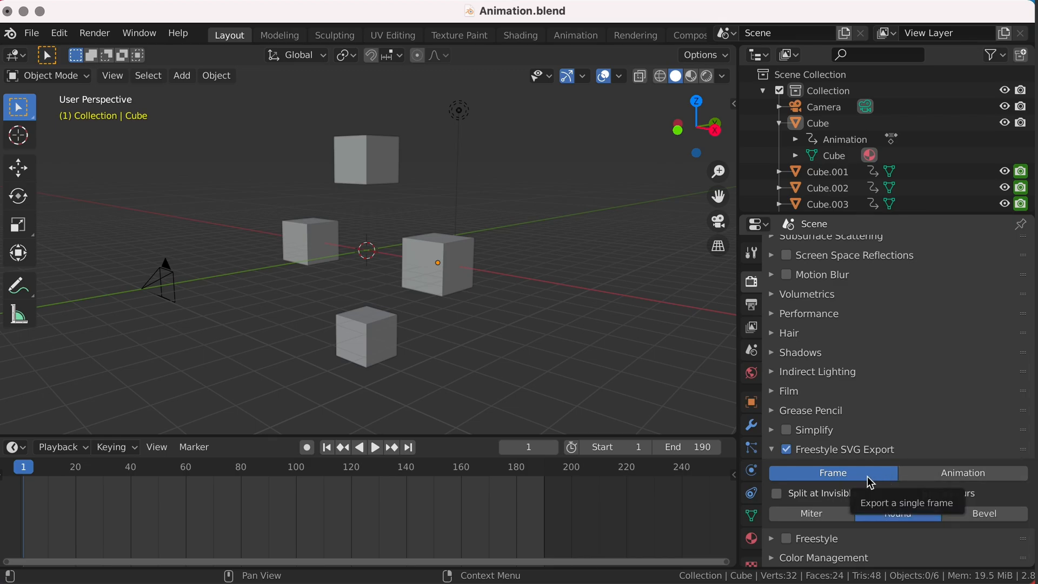
mouse_move(795, 547)
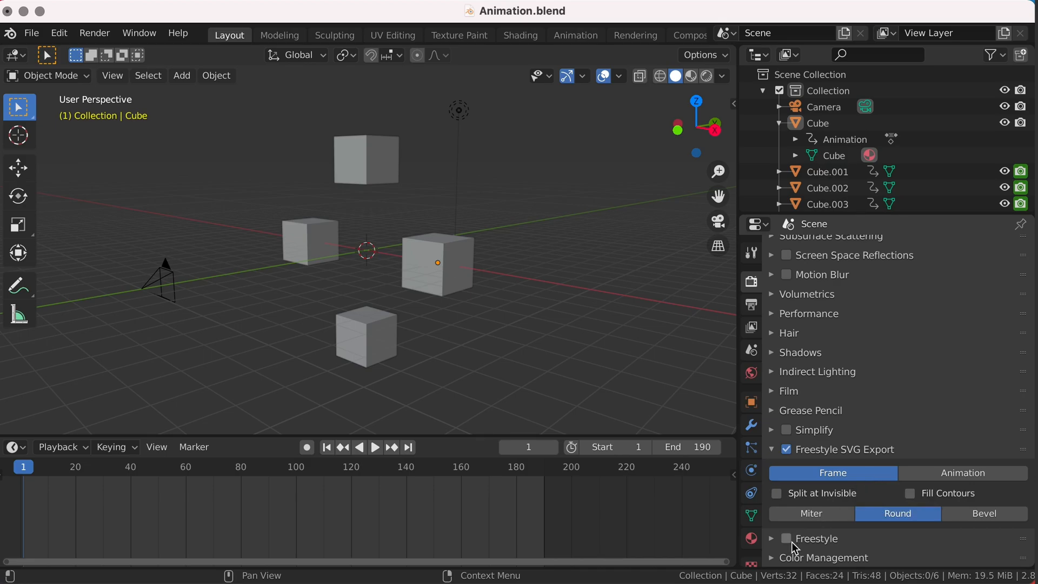
- Switch on Freestyle line rendering and move to the View Layer properties
left_click(786, 538)
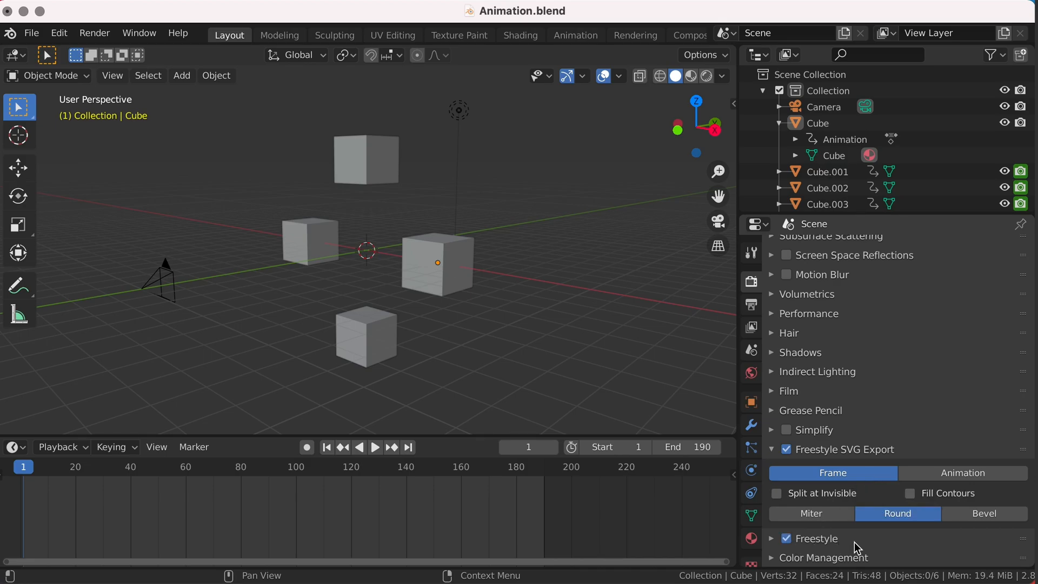
left_click(750, 327)
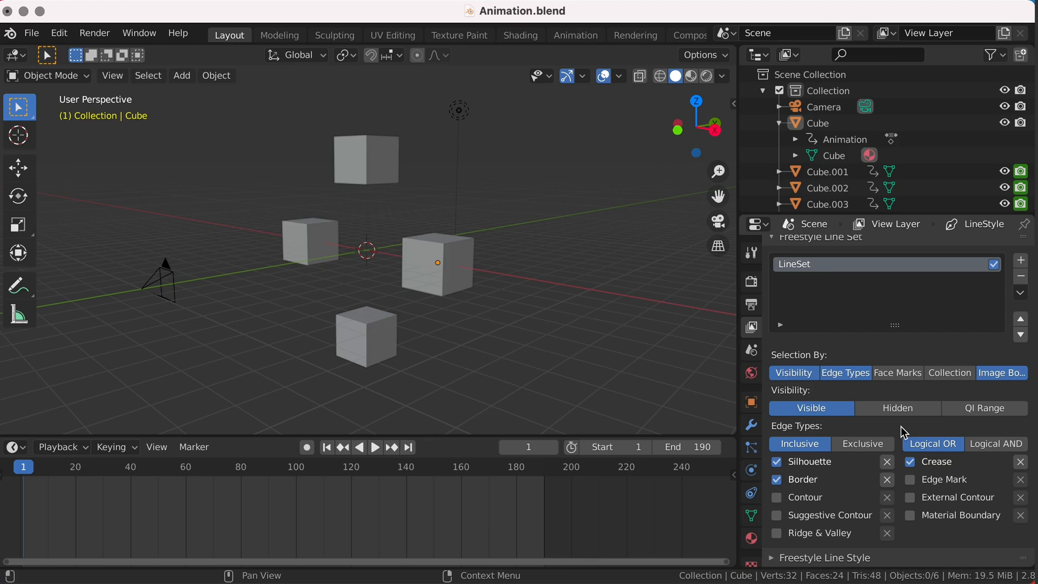
mouse_move(918, 433)
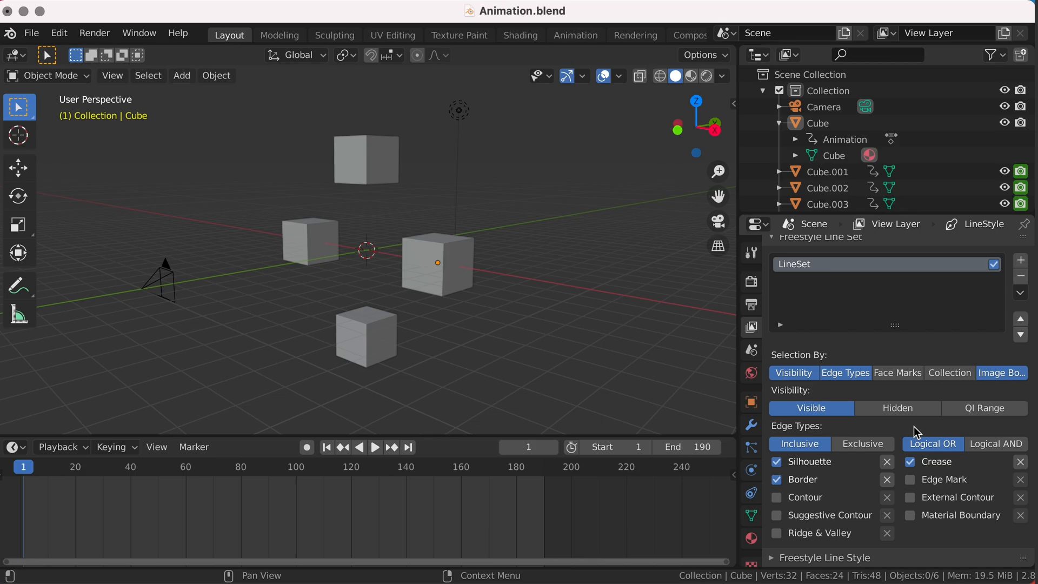
mouse_move(972, 483)
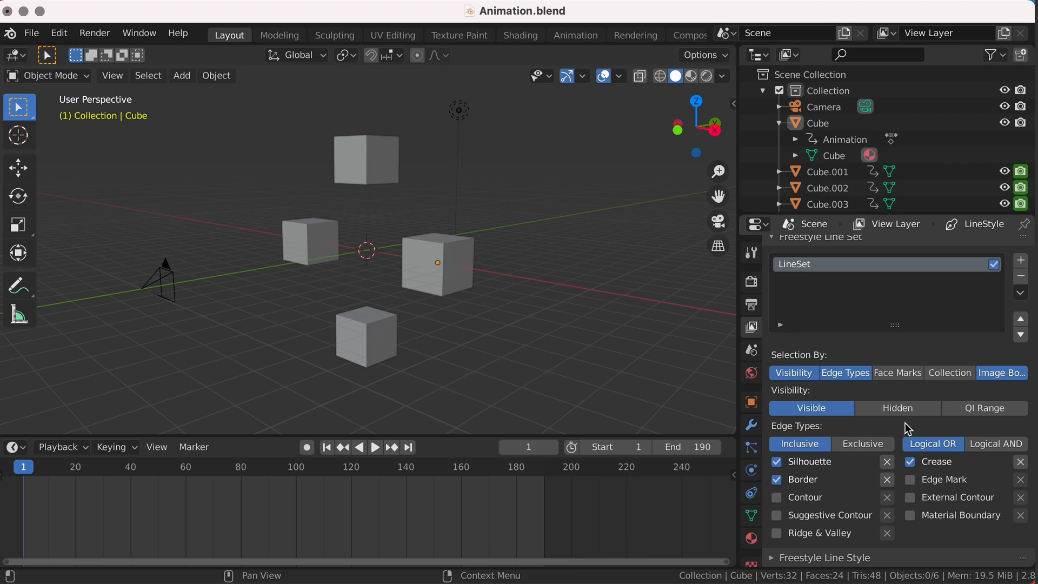
mouse_move(976, 428)
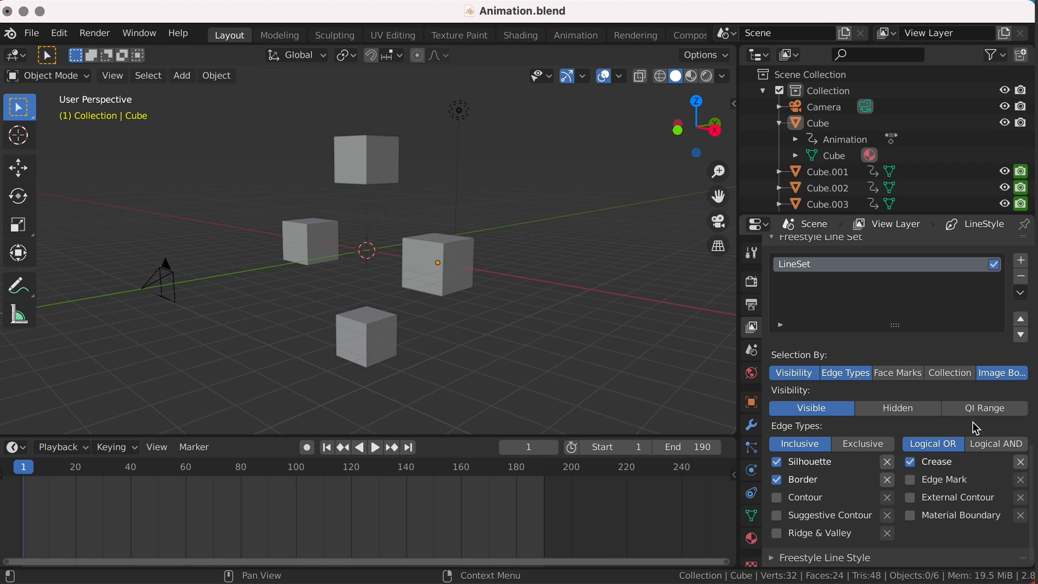
- Switch to the Output Properties showing 1080 × 1080, frames 1–190 at 30 fps
left_click(751, 305)
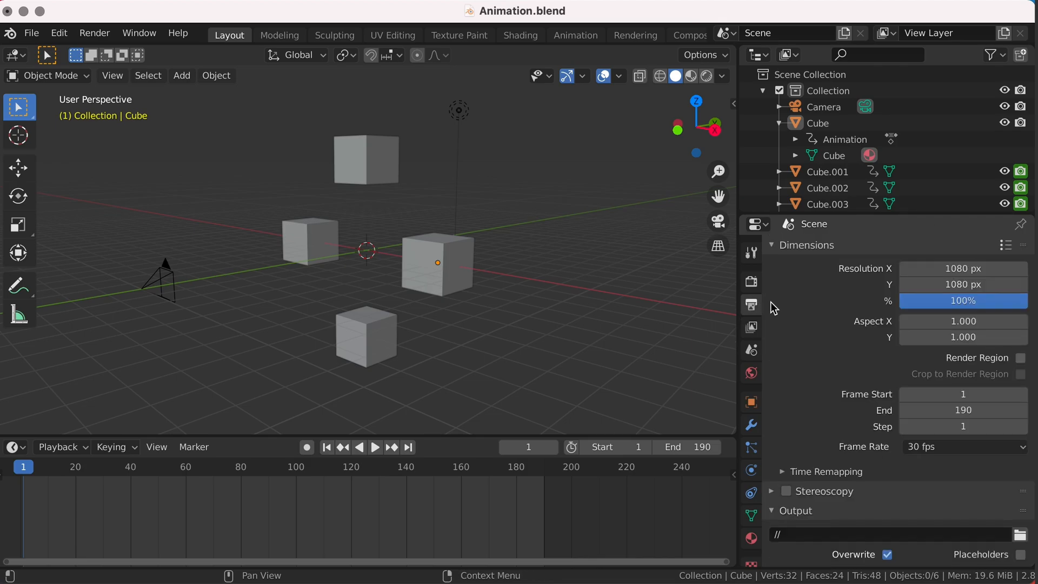
mouse_move(819, 281)
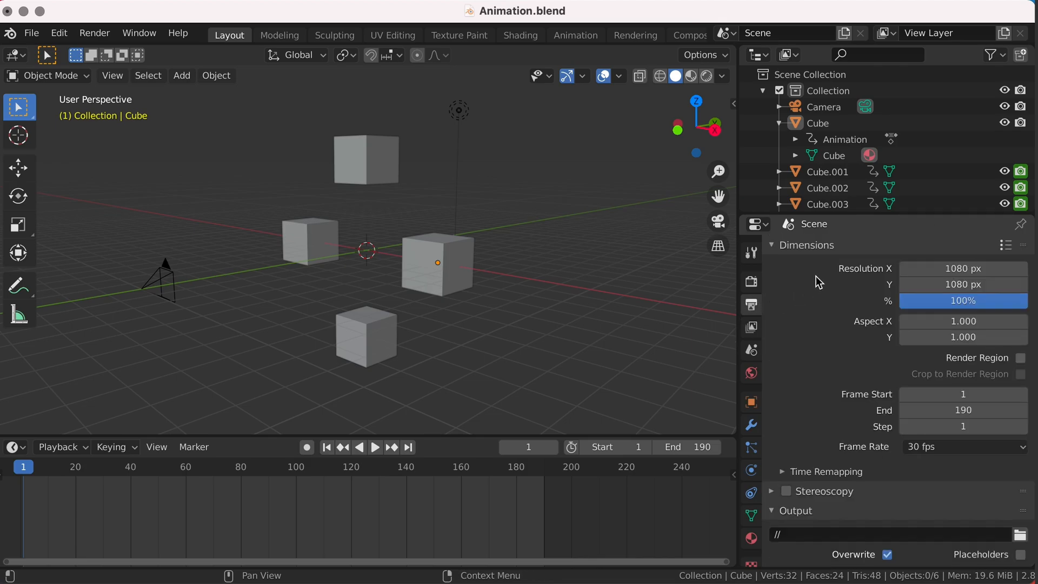
mouse_move(834, 278)
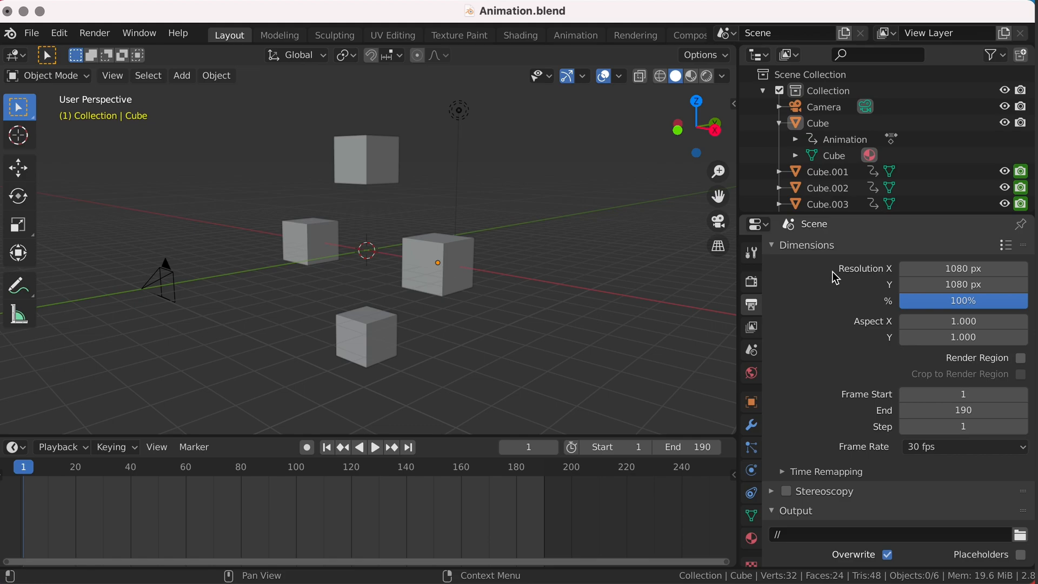
mouse_move(887, 276)
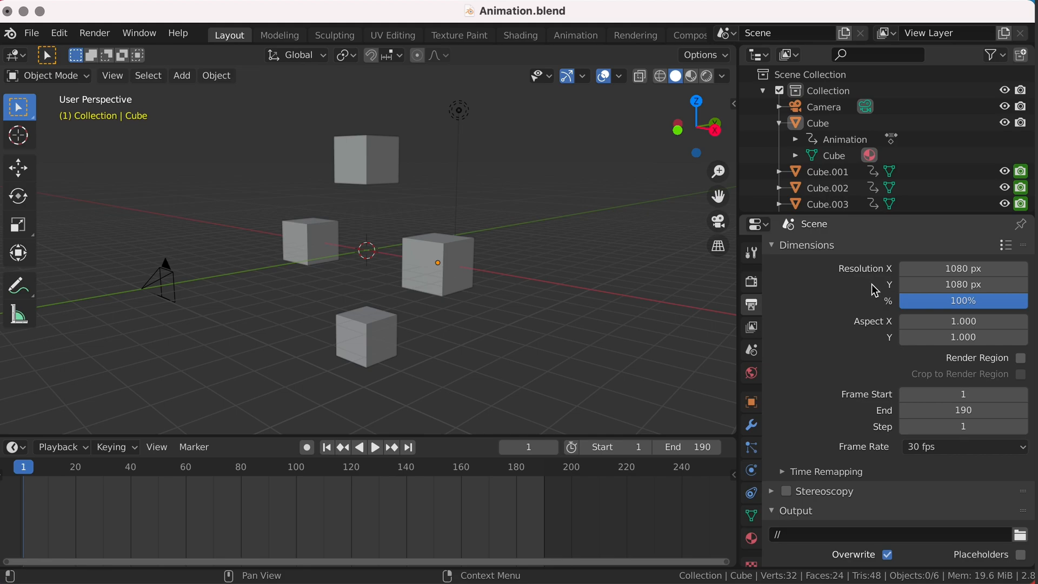
- Select the output path field to enter the //seq- file prefix
left_click(962, 447)
type("seq-")
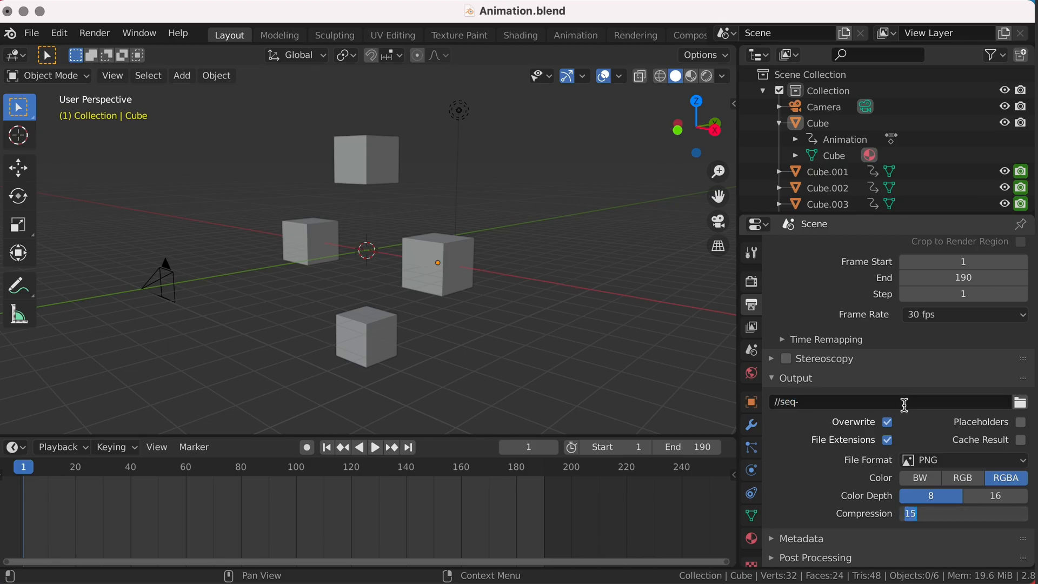
mouse_move(403, 399)
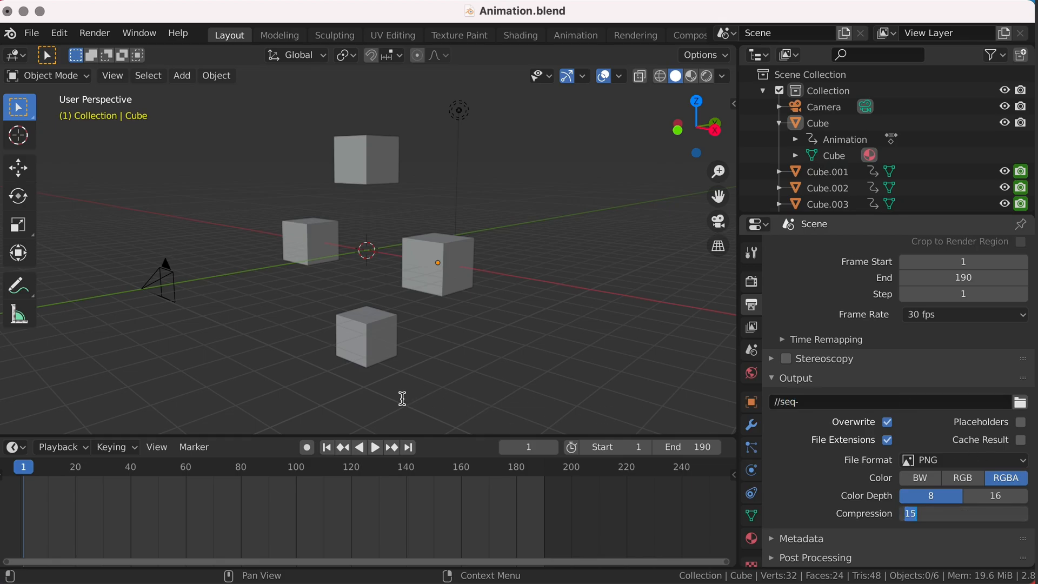
- Start playing back the cube animation in the viewport
left_click(374, 447)
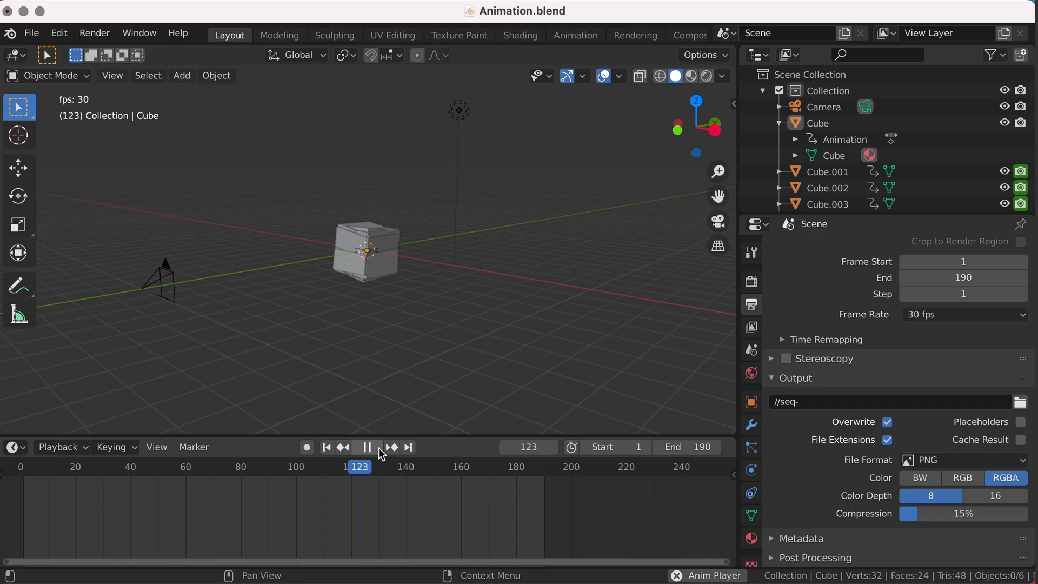
- Stop the cube animation playback, leaving the timeline at frame 180
left_click(367, 447)
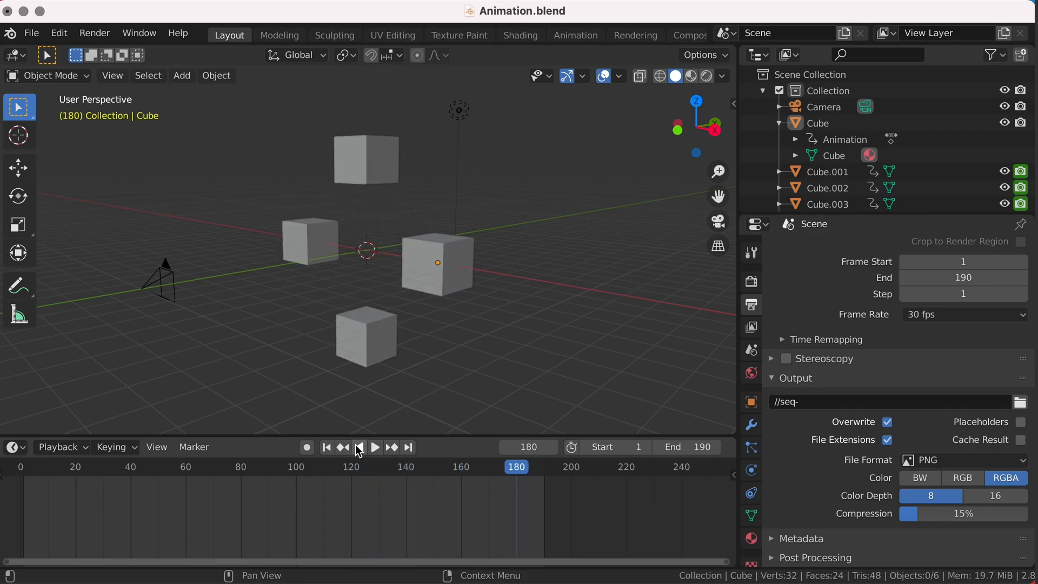
left_click(327, 447)
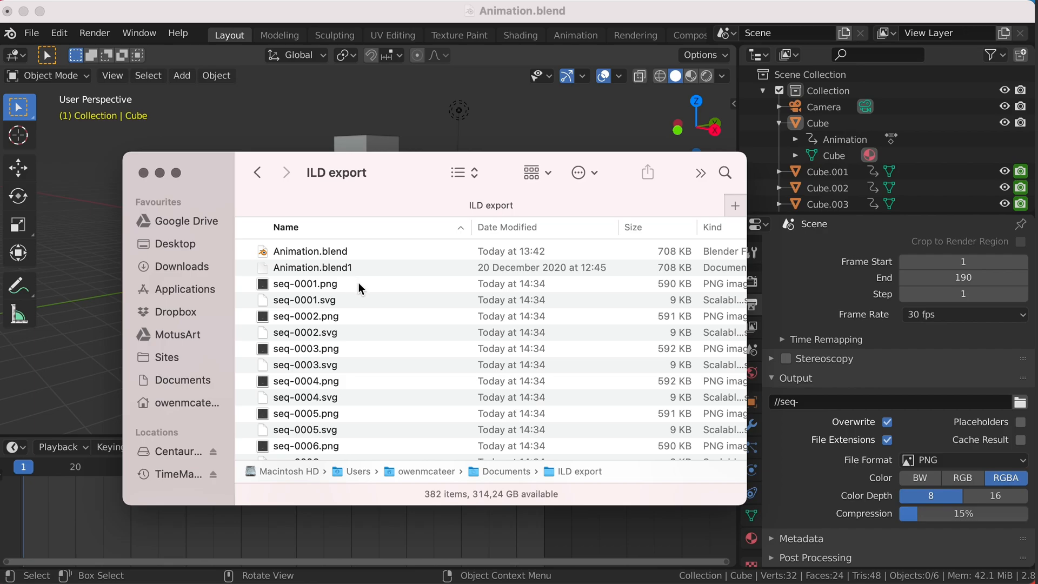
- Select seq-0001.png and scroll through the rendered PNG and SVG frames
left_click(306, 283)
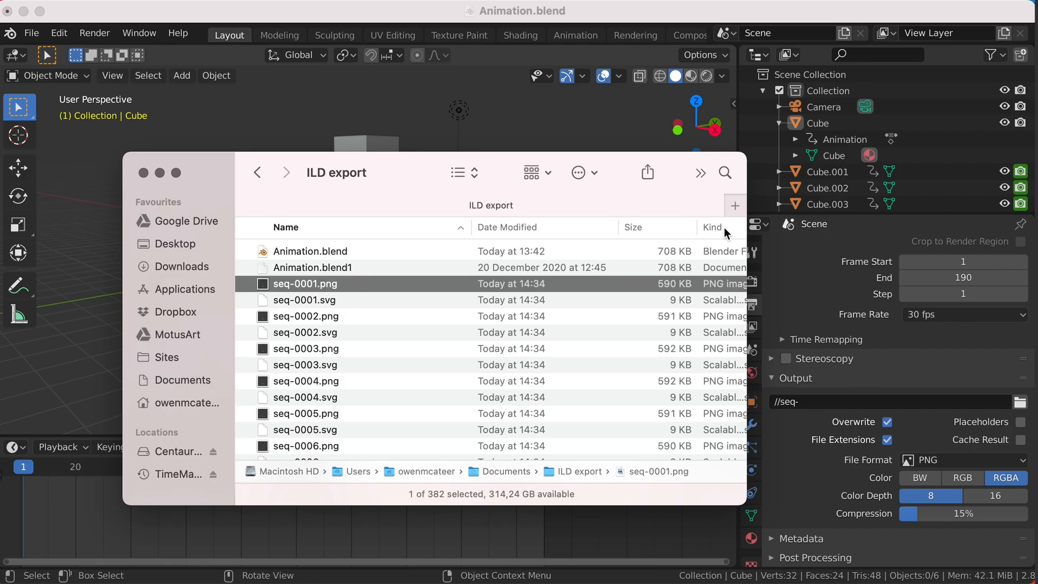
scroll("down", 3)
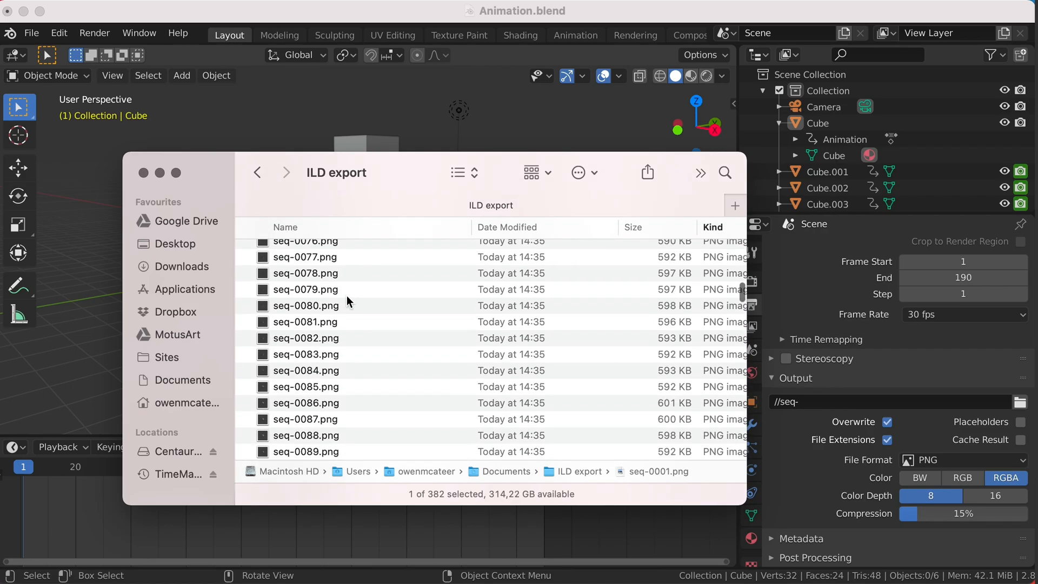
scroll("down", 3)
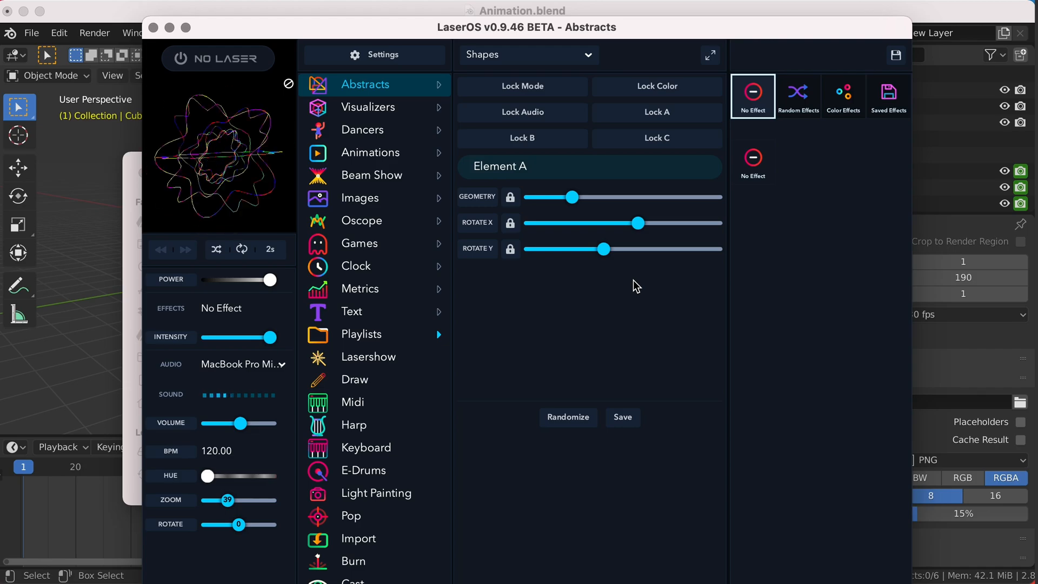
- Show the LaserOS Import page with SVG/ILD file and SVG animation folder options
left_click(358, 539)
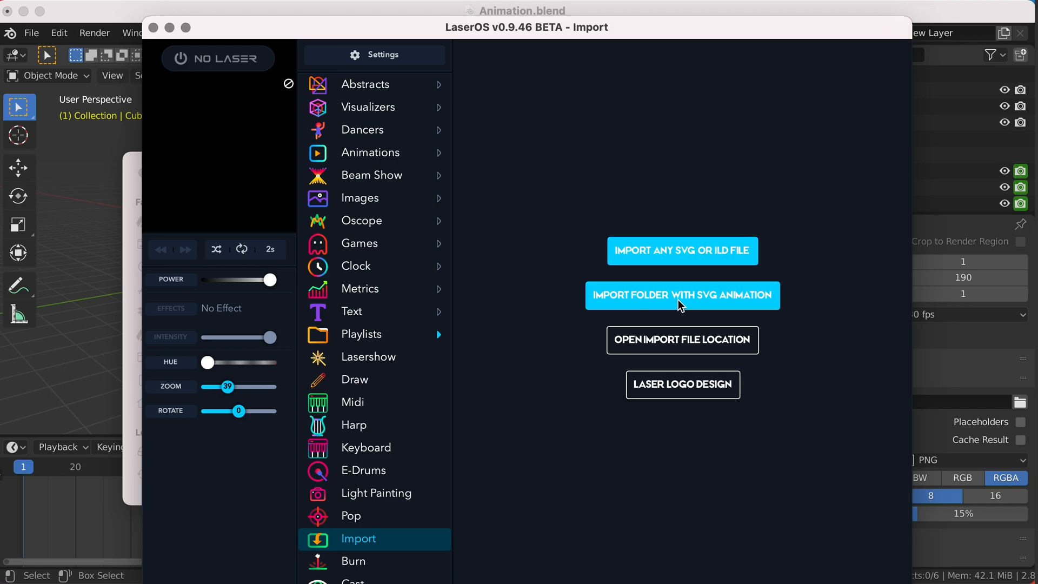
- Import the ILD export folder as an SVG animation with prefix seq-, mask 4, 30 FPS
left_click(683, 295)
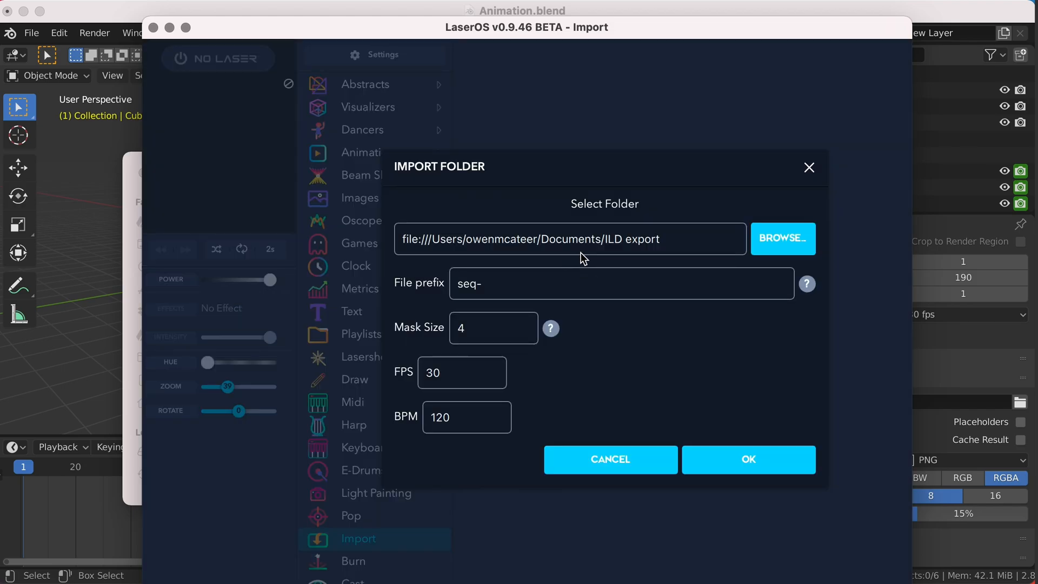
left_click(782, 238)
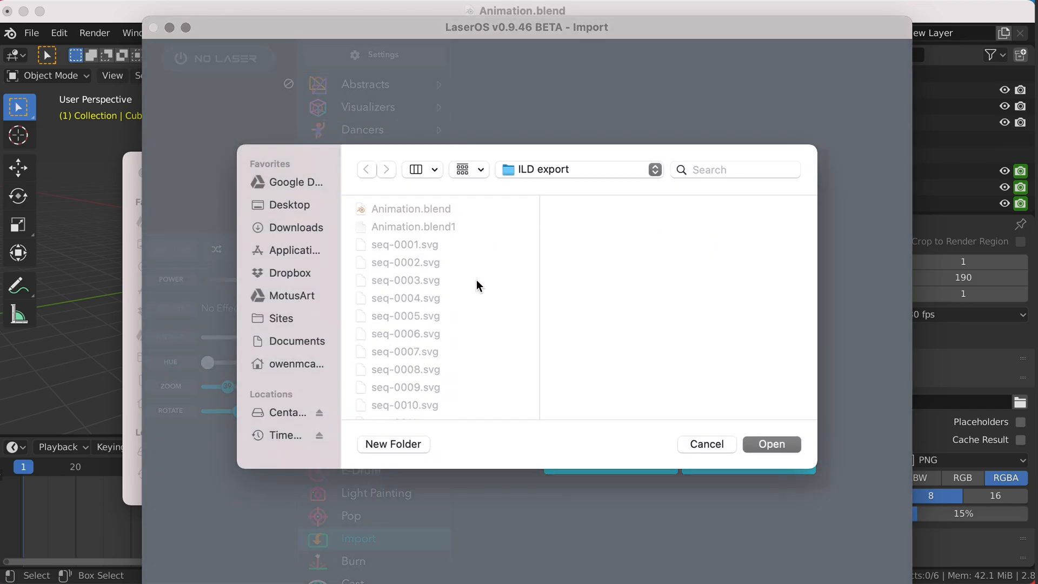
left_click(770, 443)
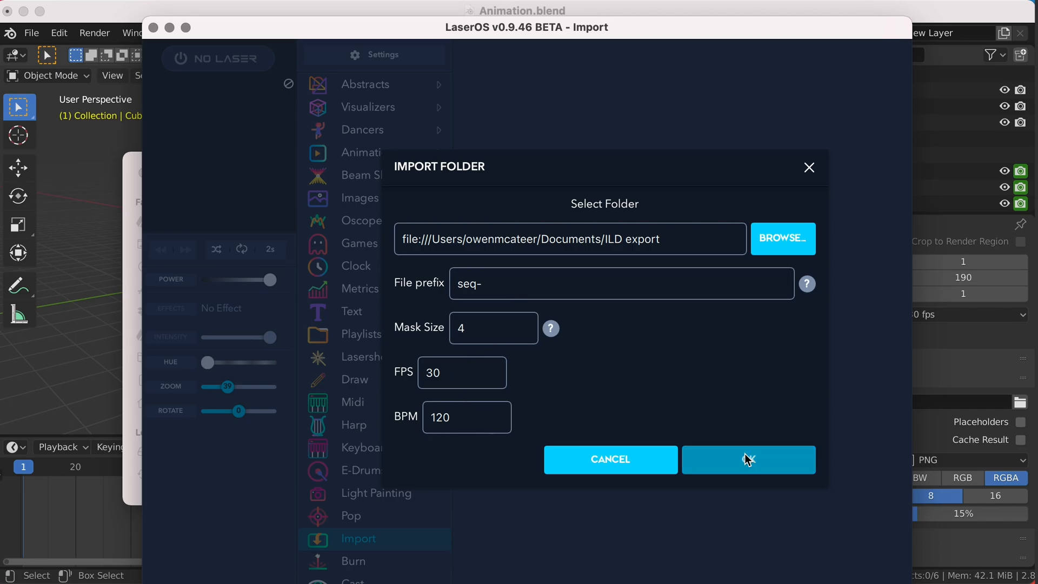
left_click(748, 460)
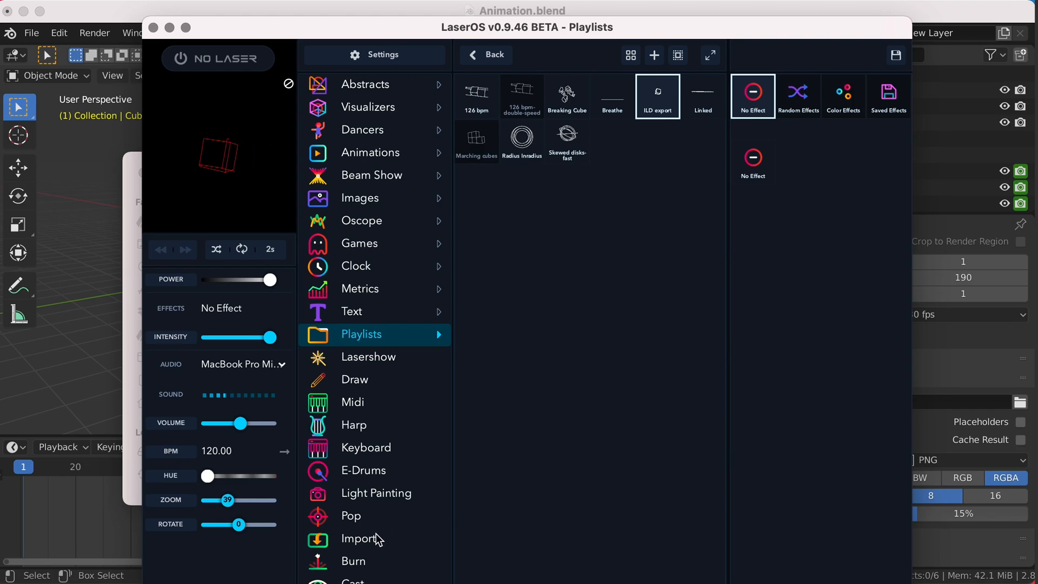
- Return to the Import page after previewing the red wireframe cube animation
left_click(360, 538)
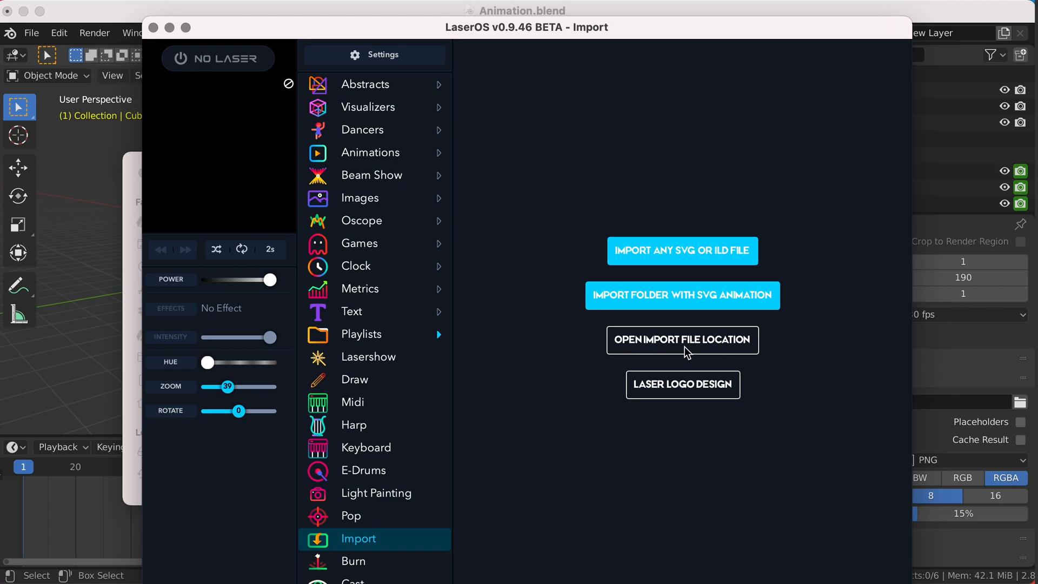
- Reveal LaserOS's imports folder and select the 1.8 MB ILD export.ldva4 file
left_click(682, 339)
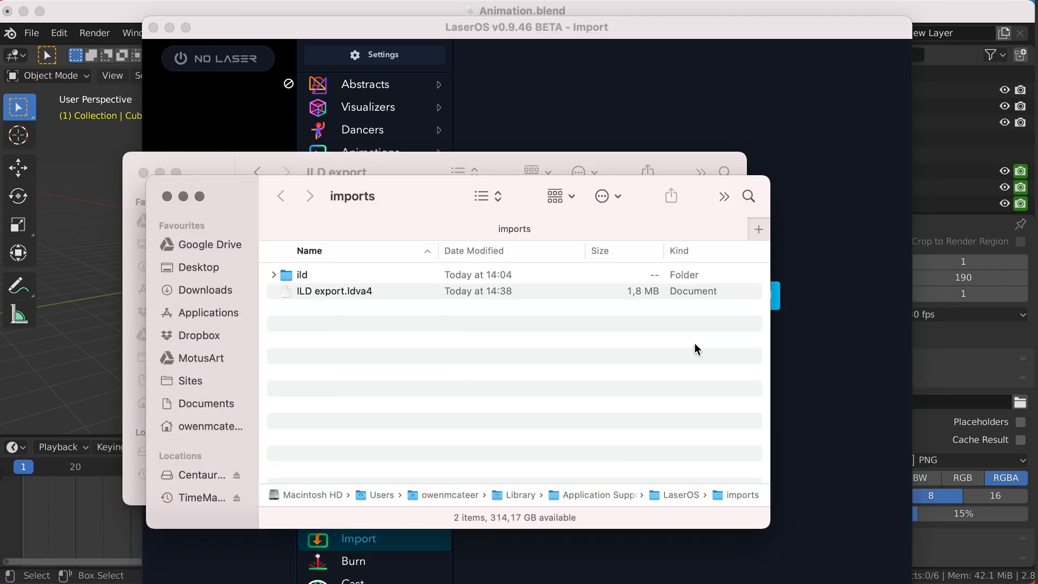
left_click(334, 291)
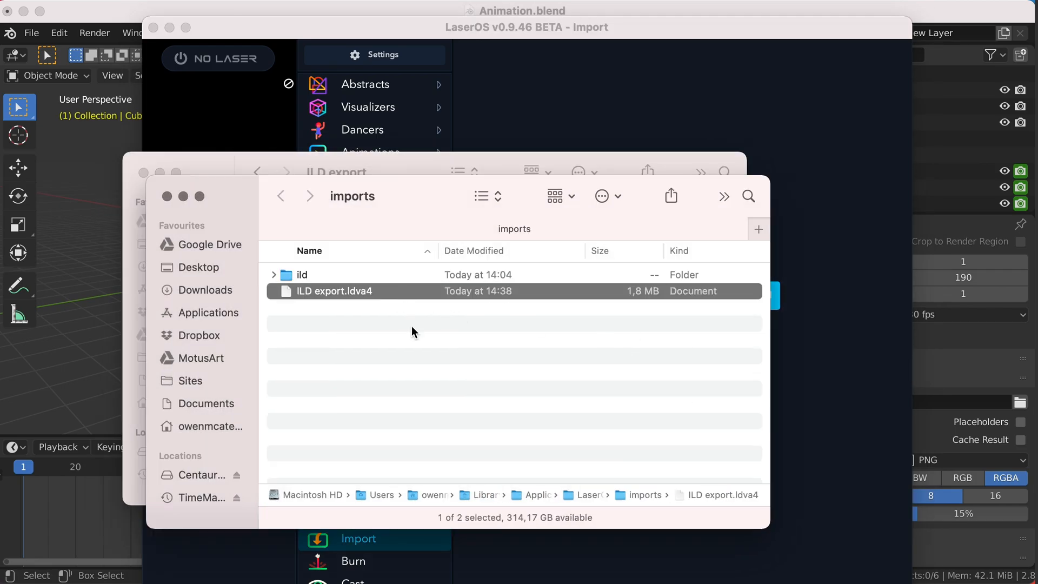